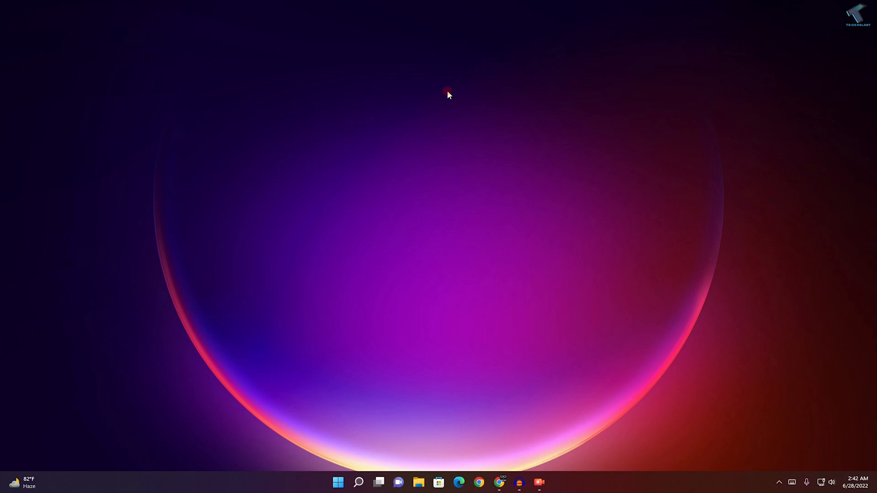
mouse_move(364, 464)
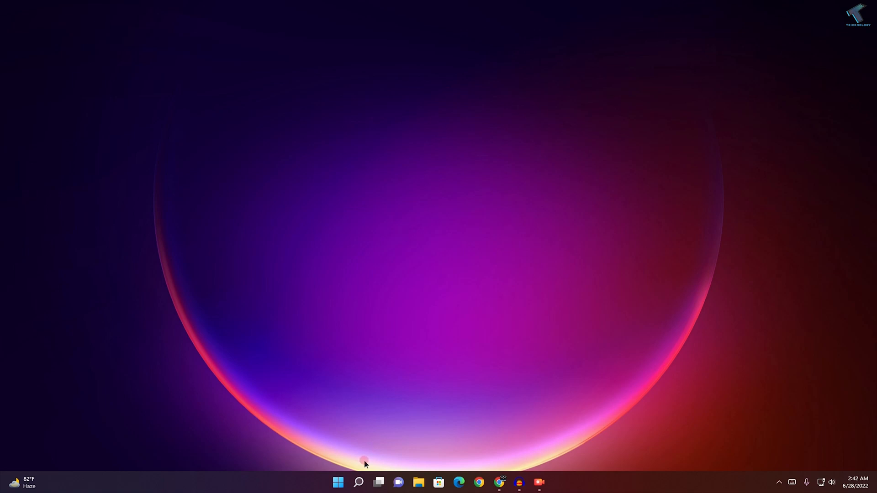
mouse_move(338, 483)
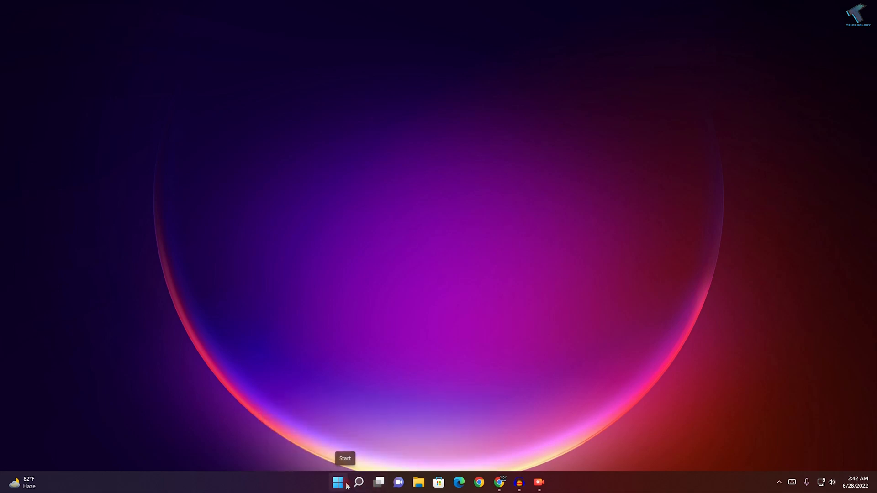
Search for 'gpedit.msc' from Start and launch the Local Group Policy Editor
click(338, 483)
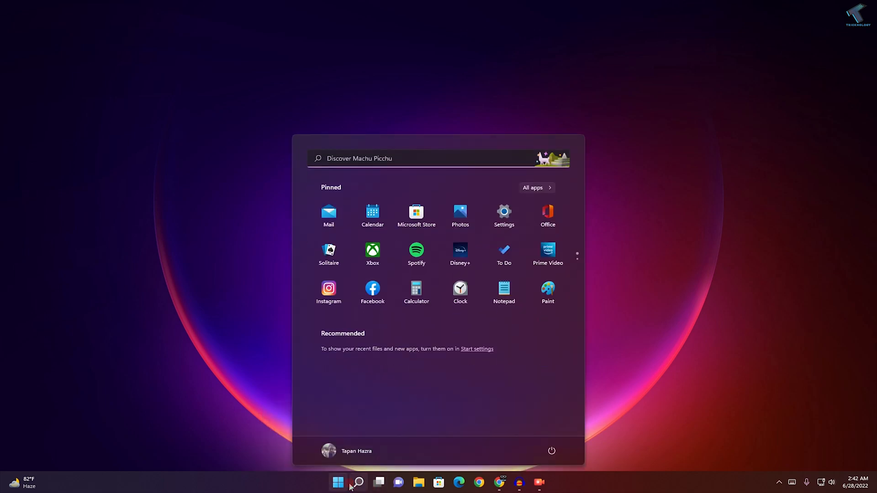
text(gpedit.msc)
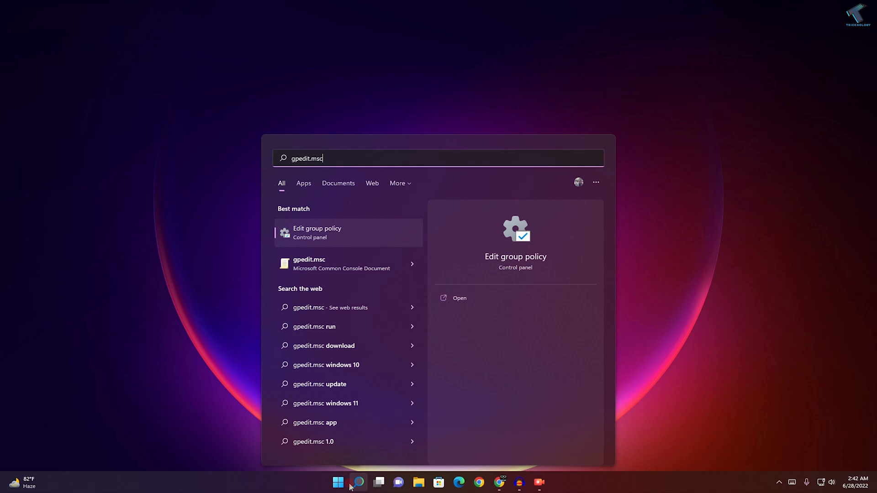
click(317, 233)
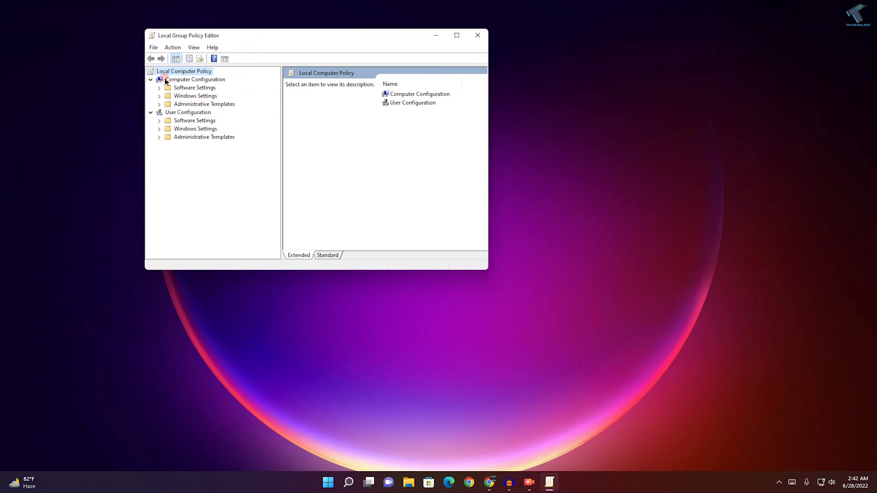
Browse to Administrative Templates > Control Panel > Personalization
click(159, 104)
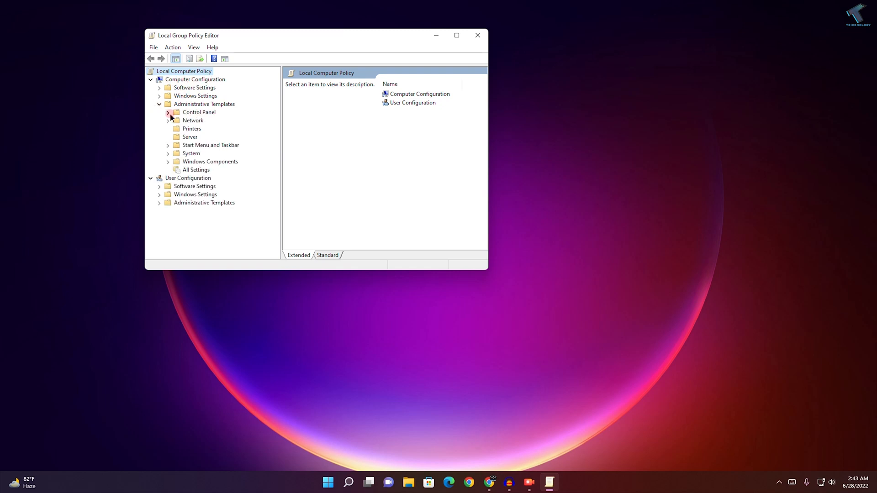
click(168, 112)
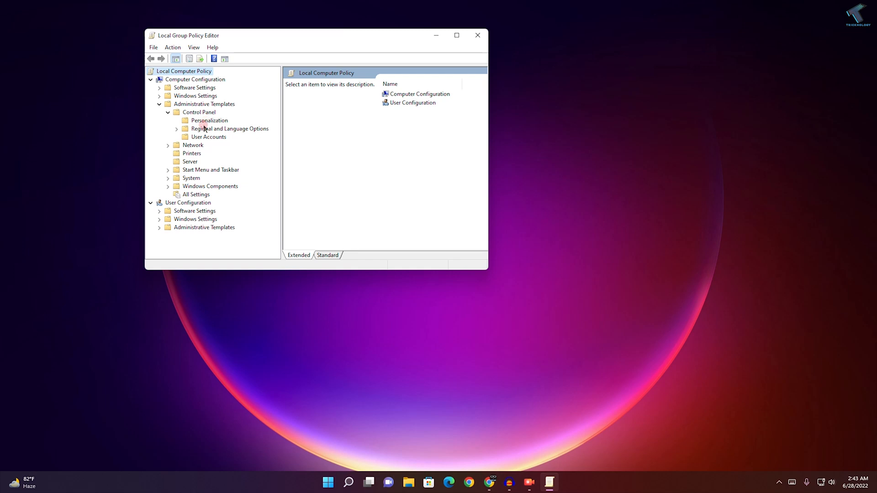
click(210, 120)
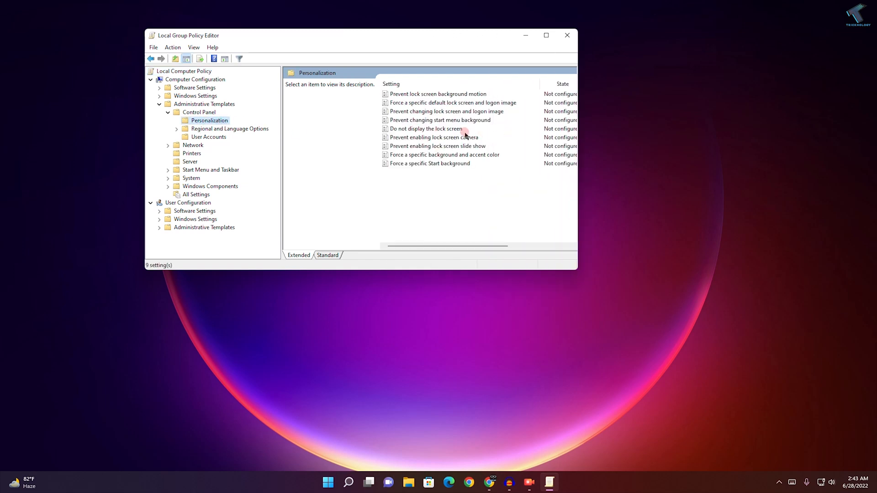
mouse_move(444, 128)
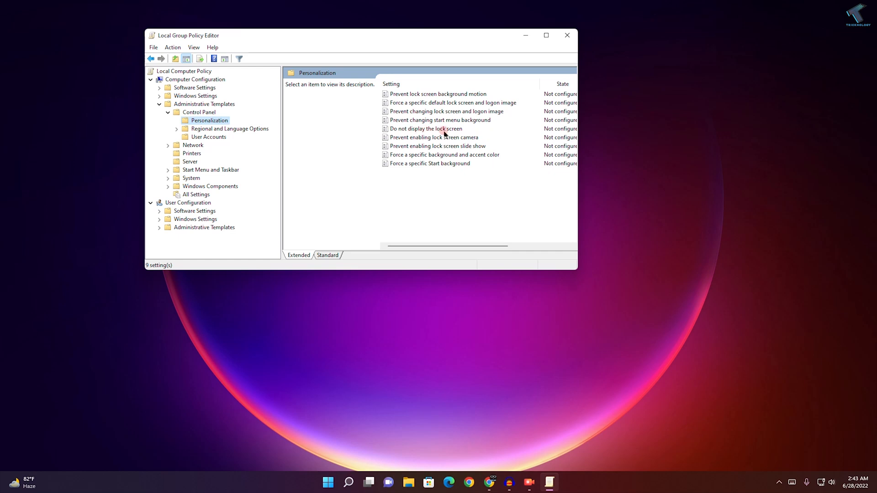
Set 'Do not display the lock screen' to Enabled
double_click(426, 129)
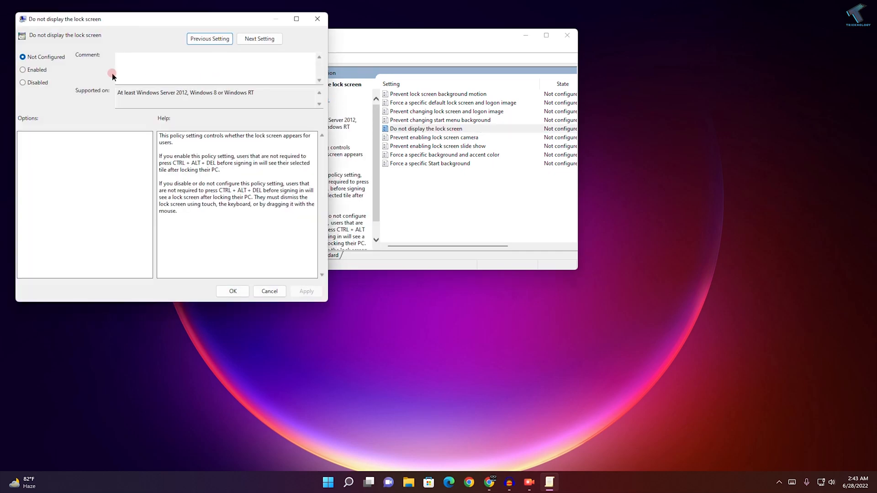
click(22, 69)
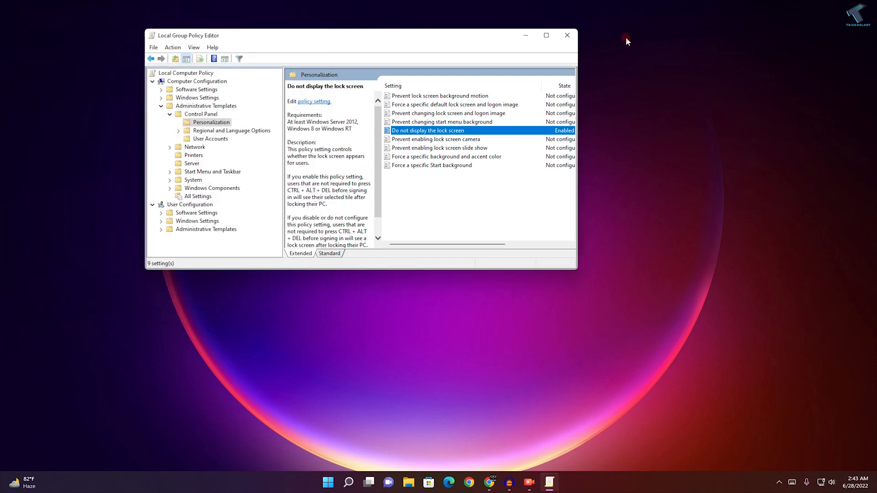
Close the Local Group Policy Editor, returning to the empty desktop
click(567, 36)
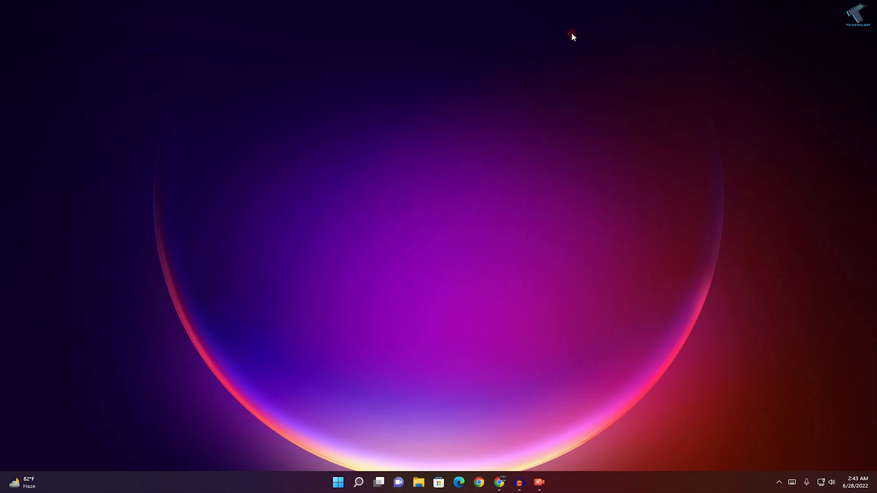
mouse_move(587, 358)
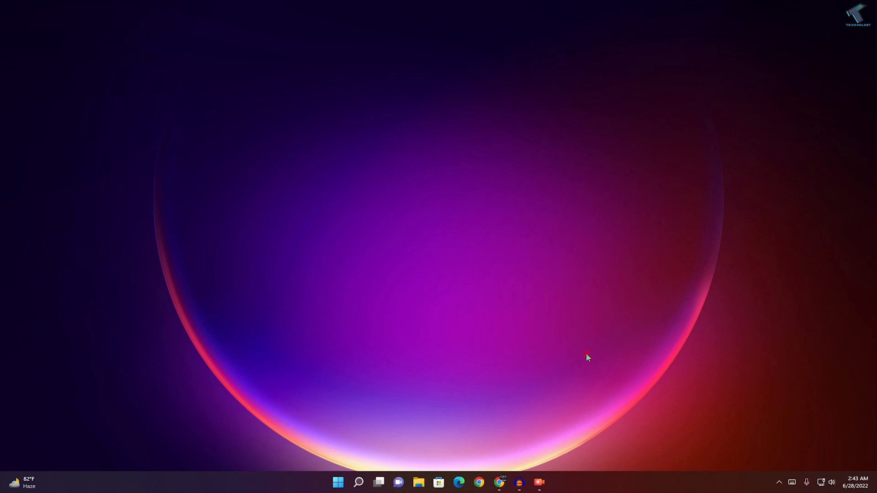